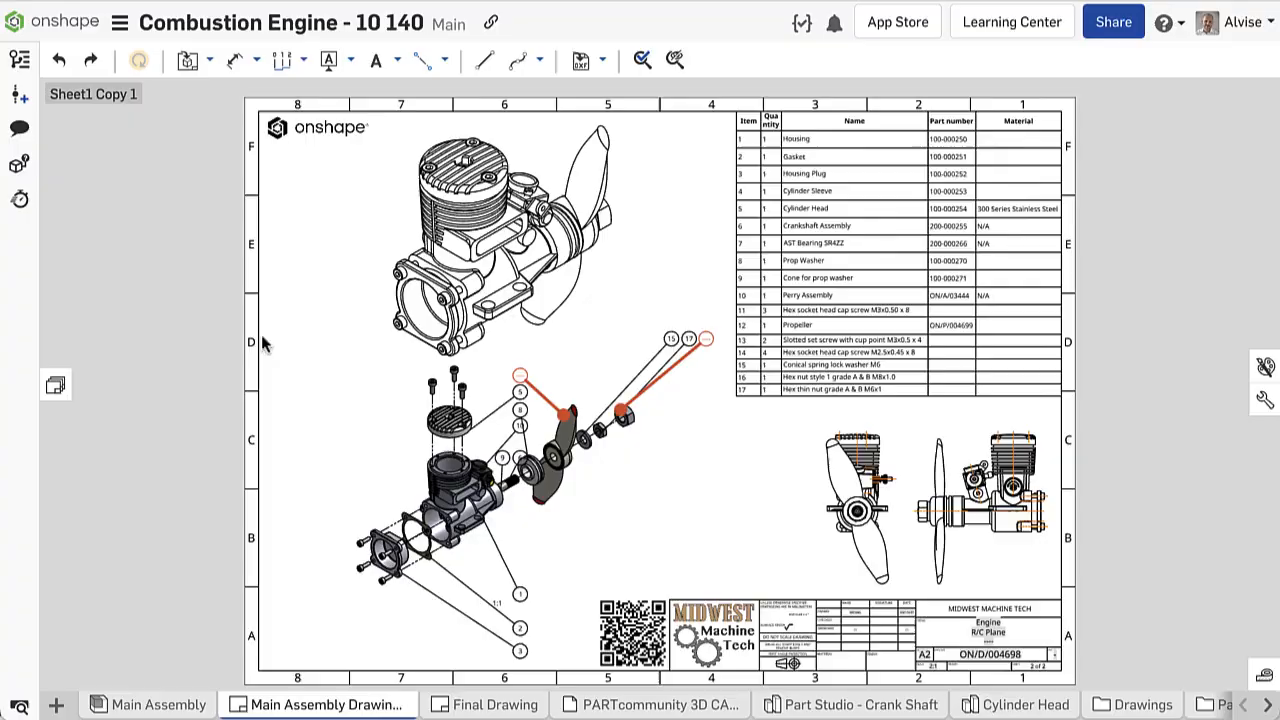
# Hide the Cylinder Head, Housing and two socket head cap screws in the copied isometric view
pyautogui.scroll(3)
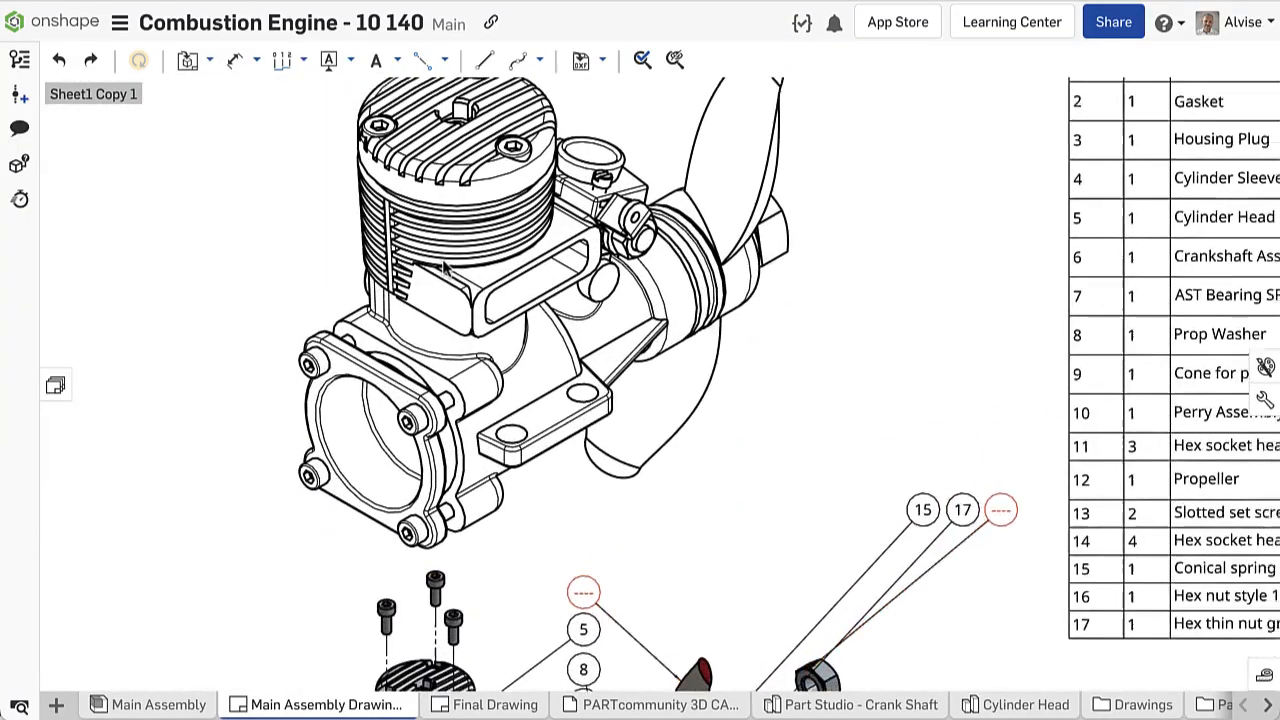
pyautogui.rightClick(440, 270)
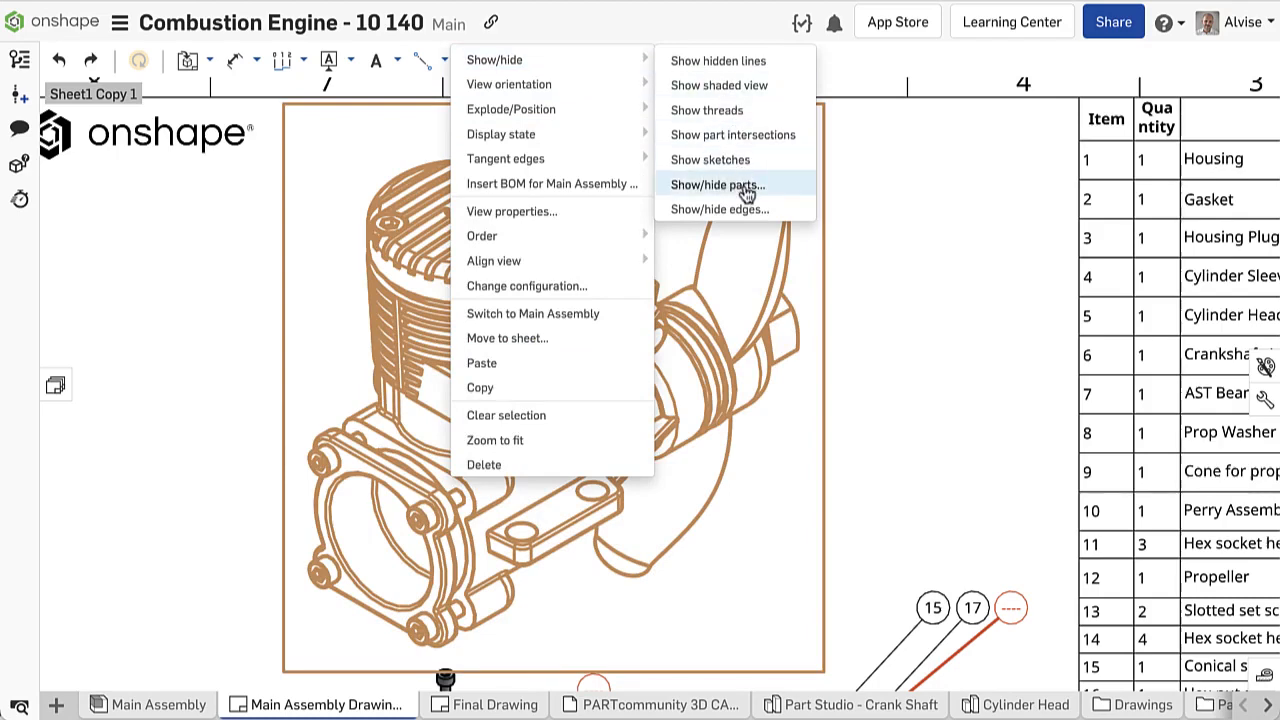
pyautogui.click(718, 184)
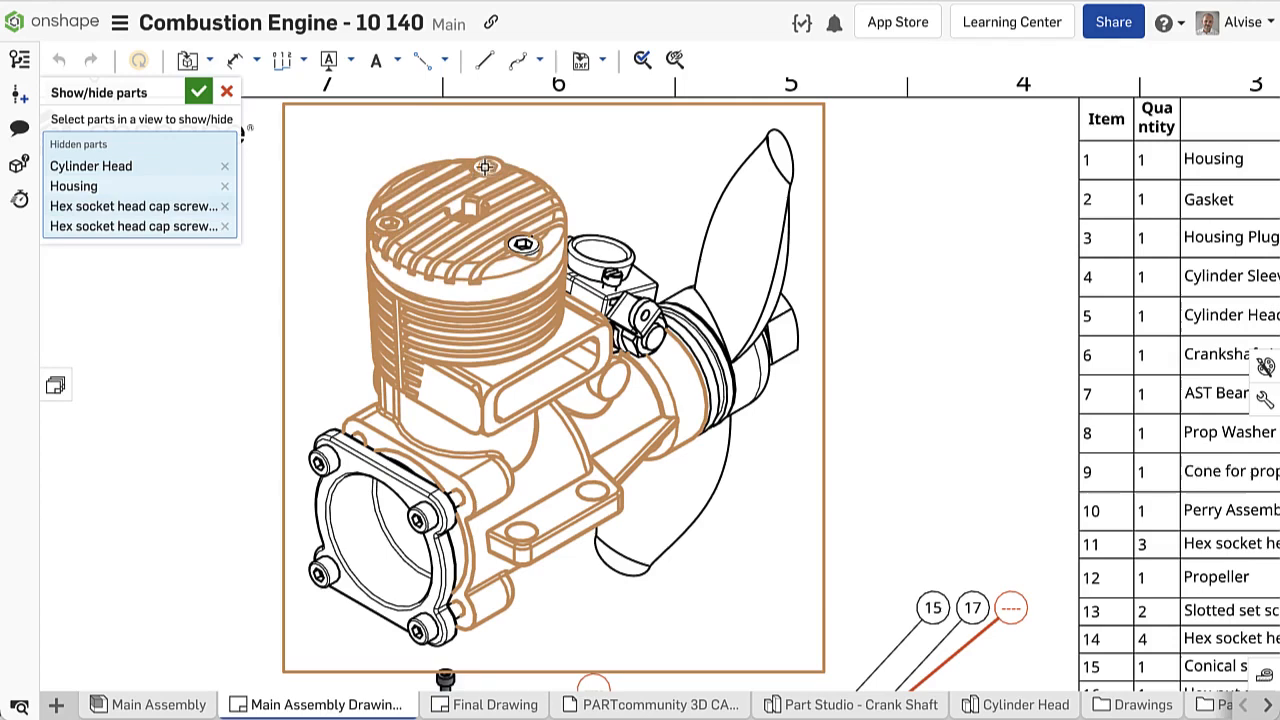
pyautogui.click(200, 92)
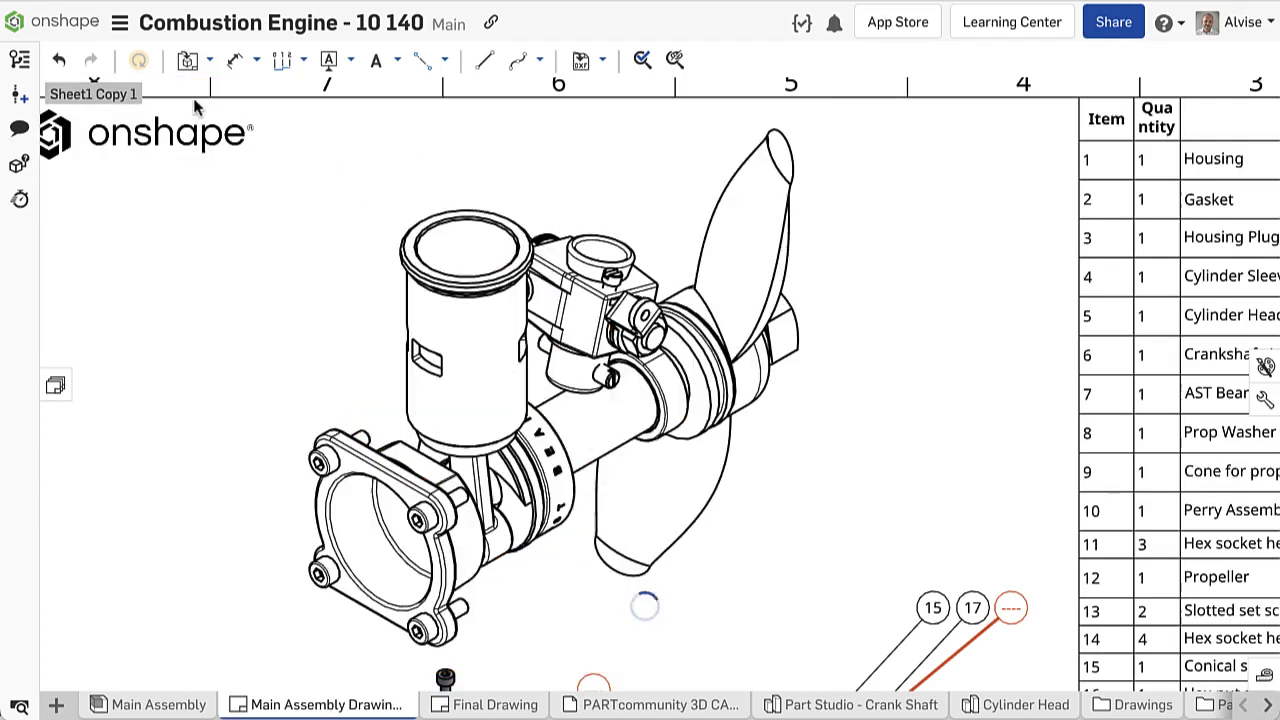
# Switch to the Main Assembly and briefly view its Named views panel
pyautogui.click(144, 704)
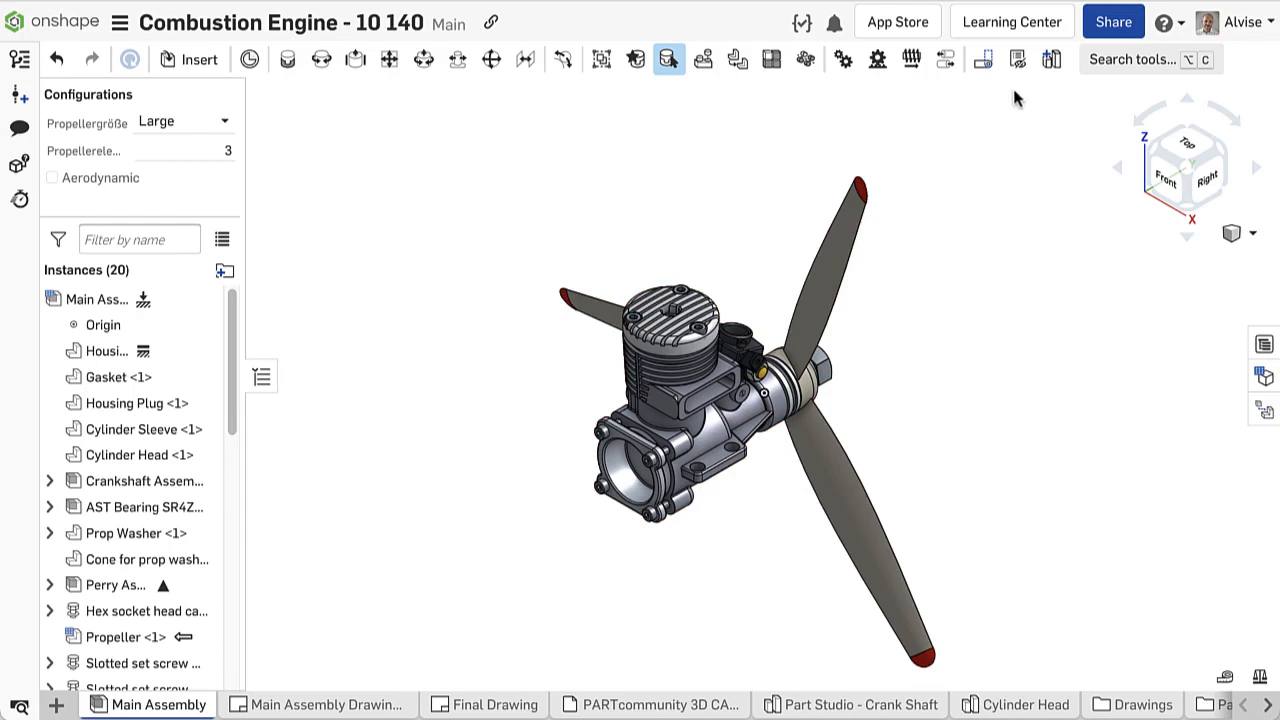
pyautogui.moveTo(1016, 60)
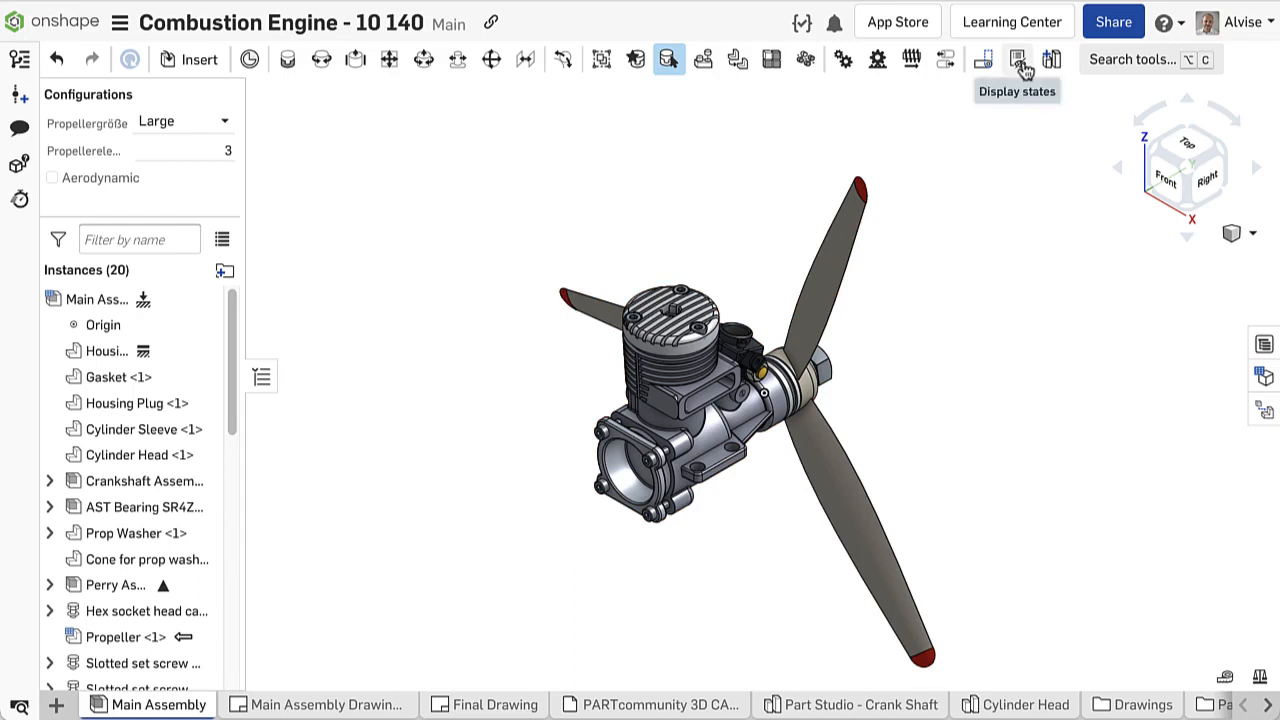
pyautogui.click(1252, 232)
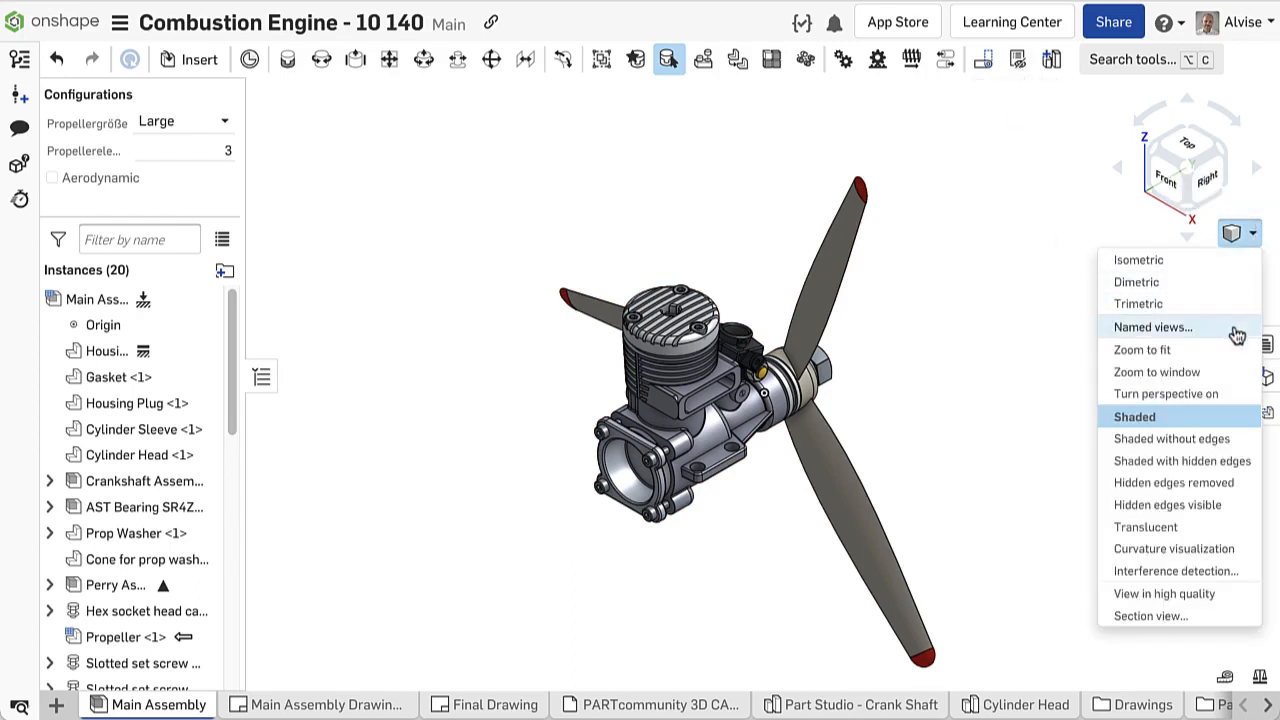
pyautogui.click(1152, 328)
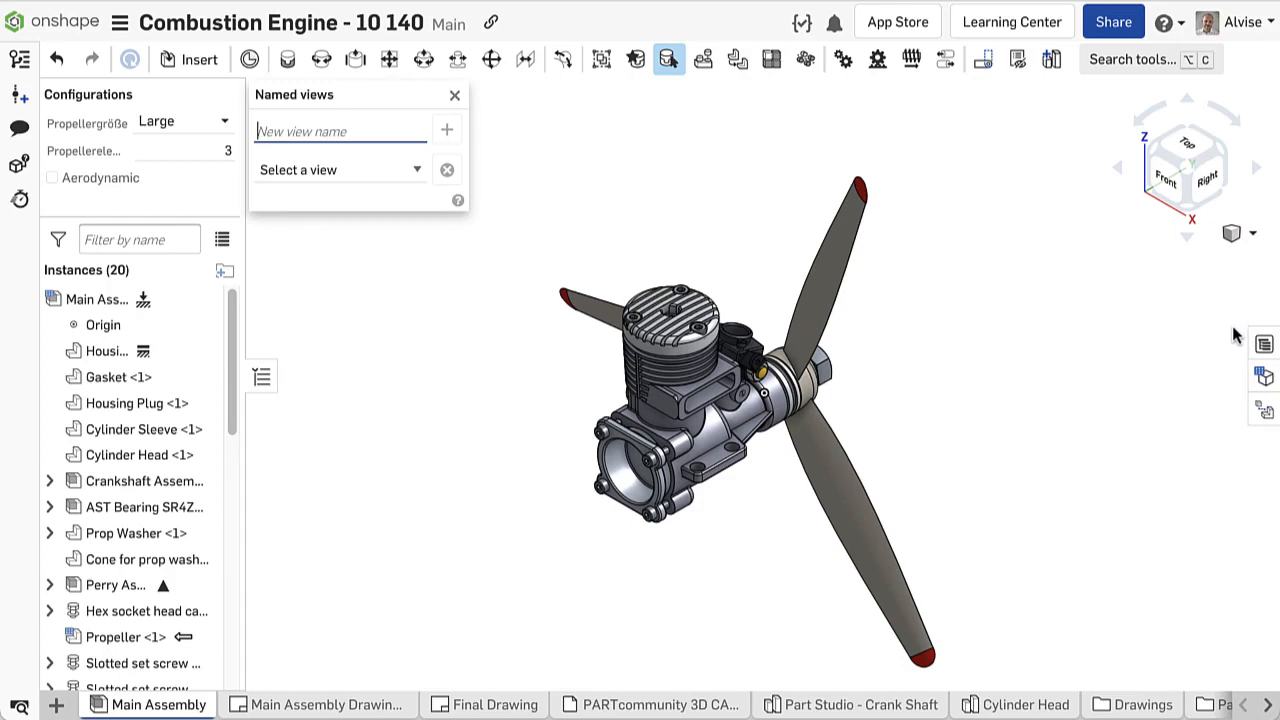
pyautogui.click(456, 94)
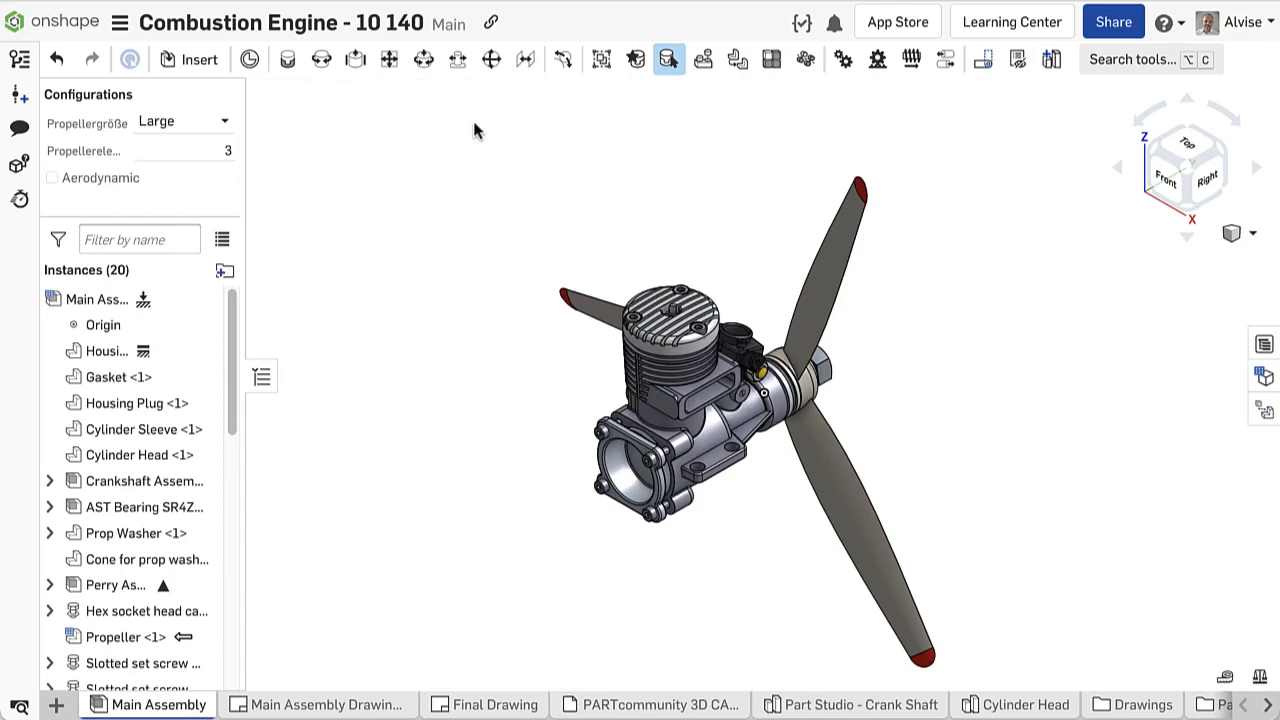
# Release the main assembly for production using the Flusso di Default workflow
pyautogui.click(1210, 182)
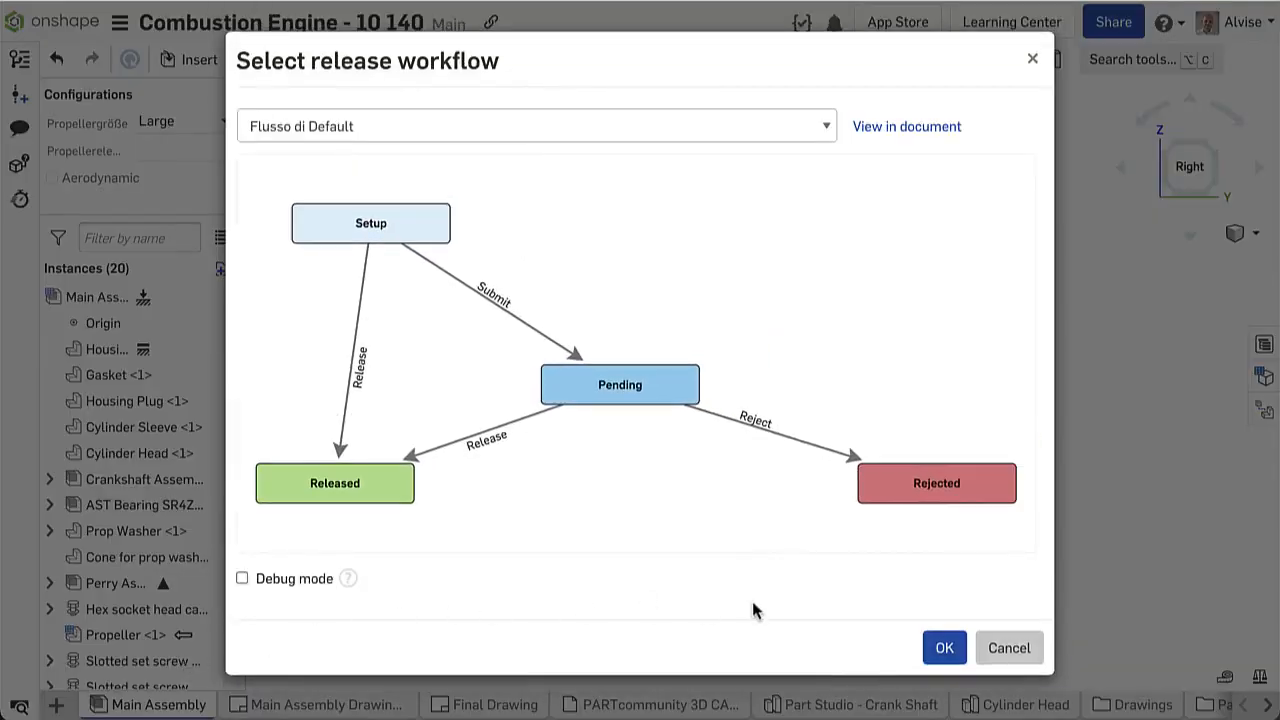
pyautogui.click(944, 648)
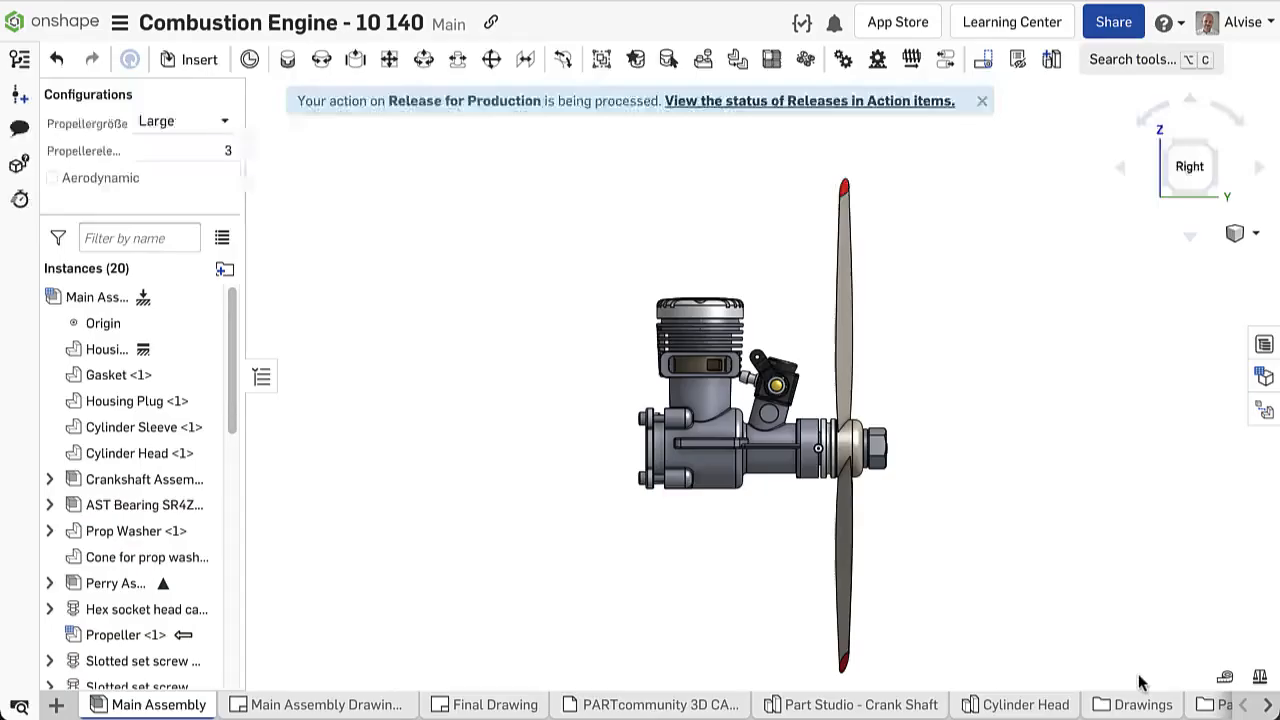
pyautogui.click(980, 100)
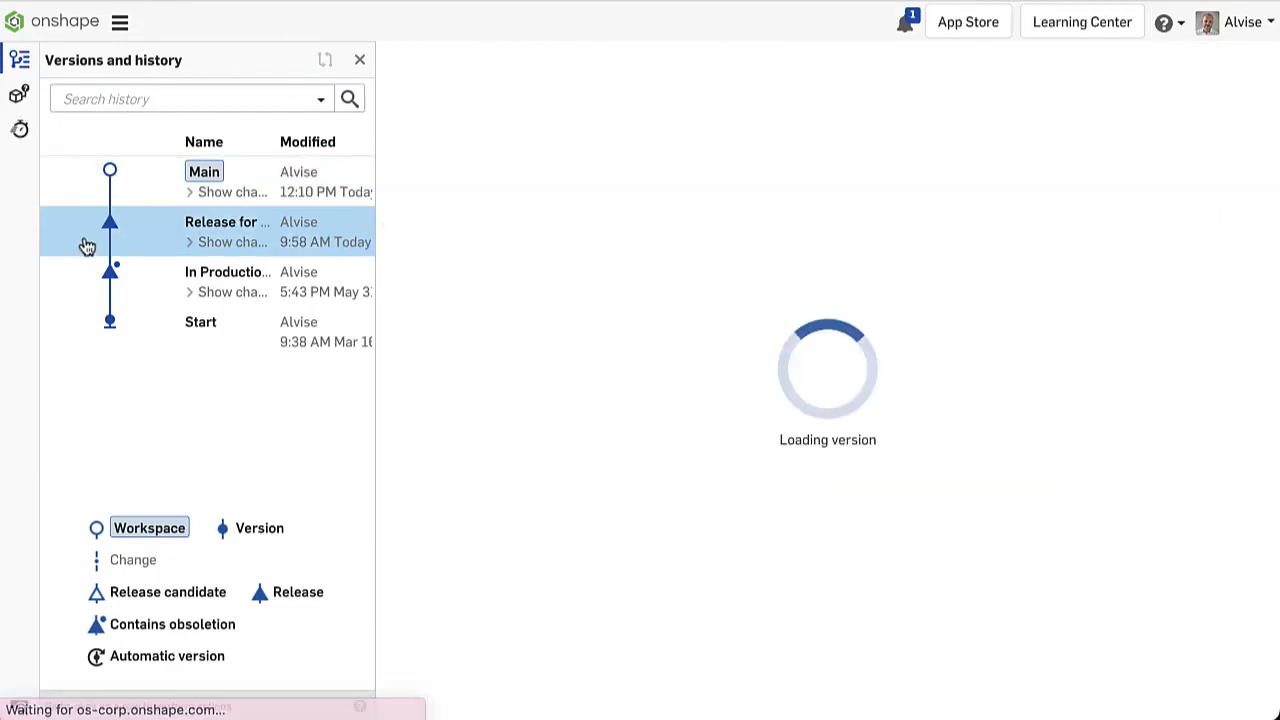
pyautogui.click(228, 220)
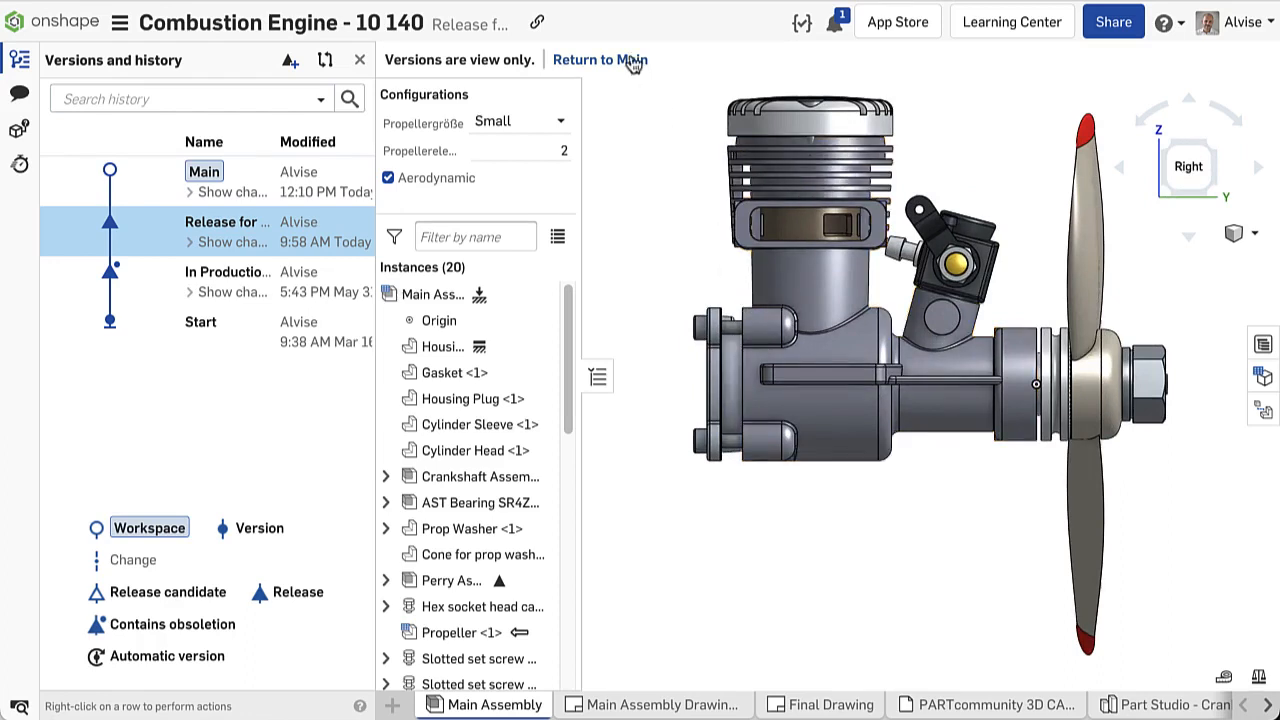
pyautogui.click(600, 60)
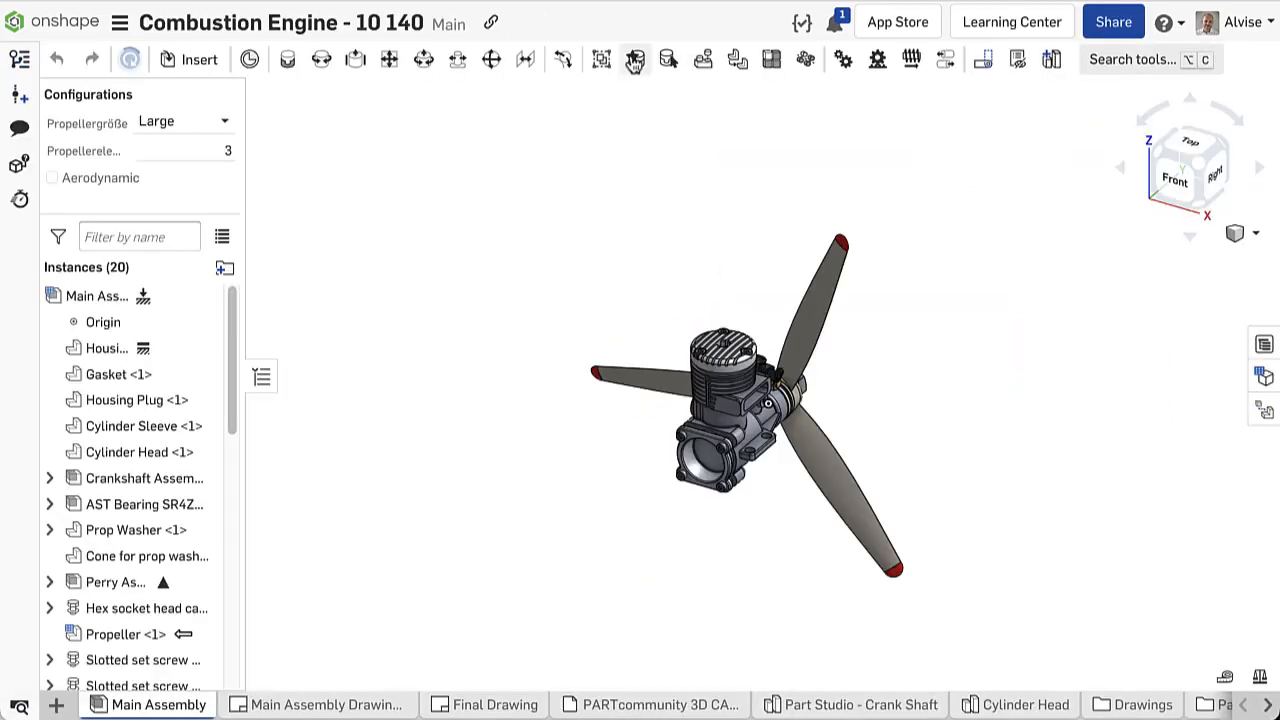
# Insert an isometric view of the released assembly on the Final Drawing sheet
pyautogui.click(492, 704)
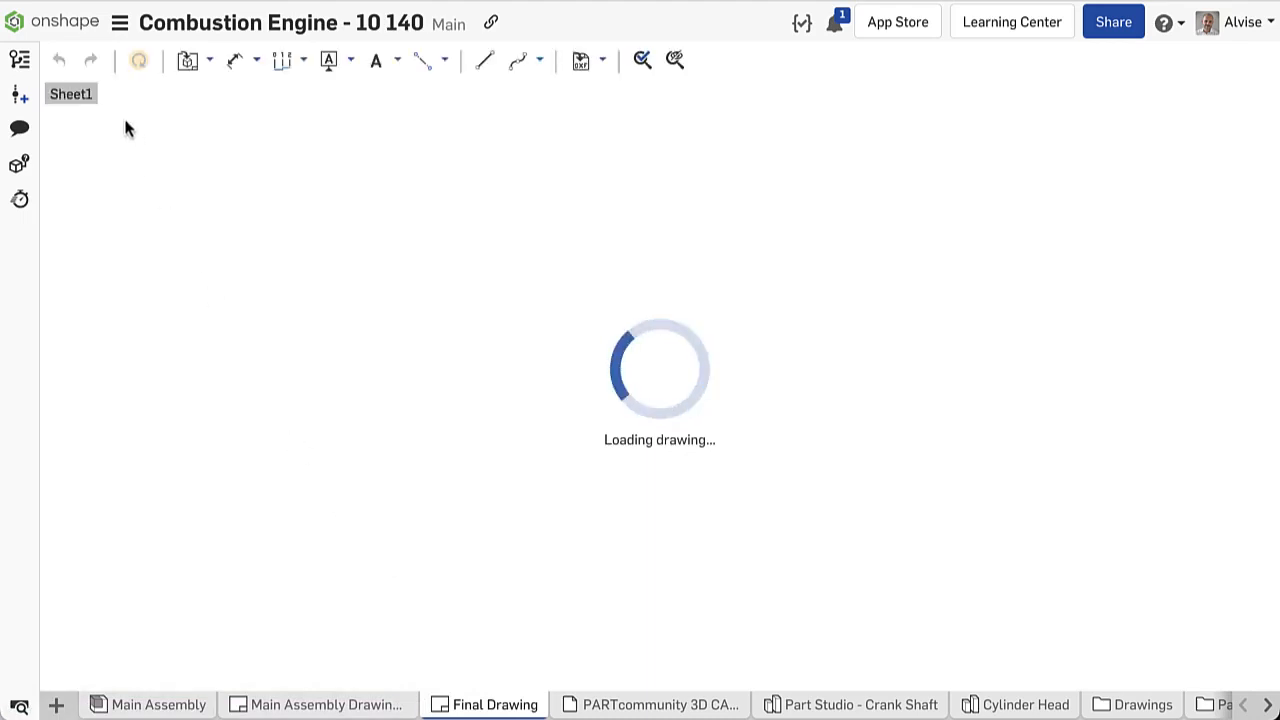
pyautogui.click(188, 60)
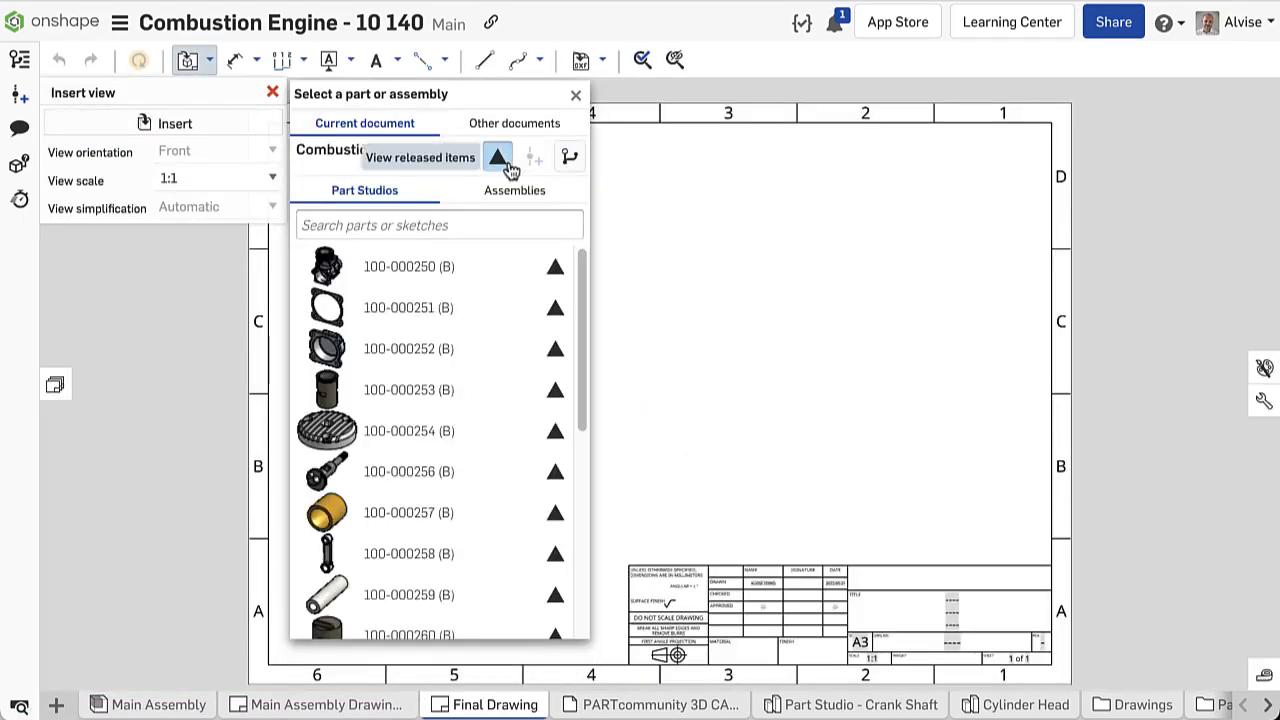
pyautogui.click(514, 190)
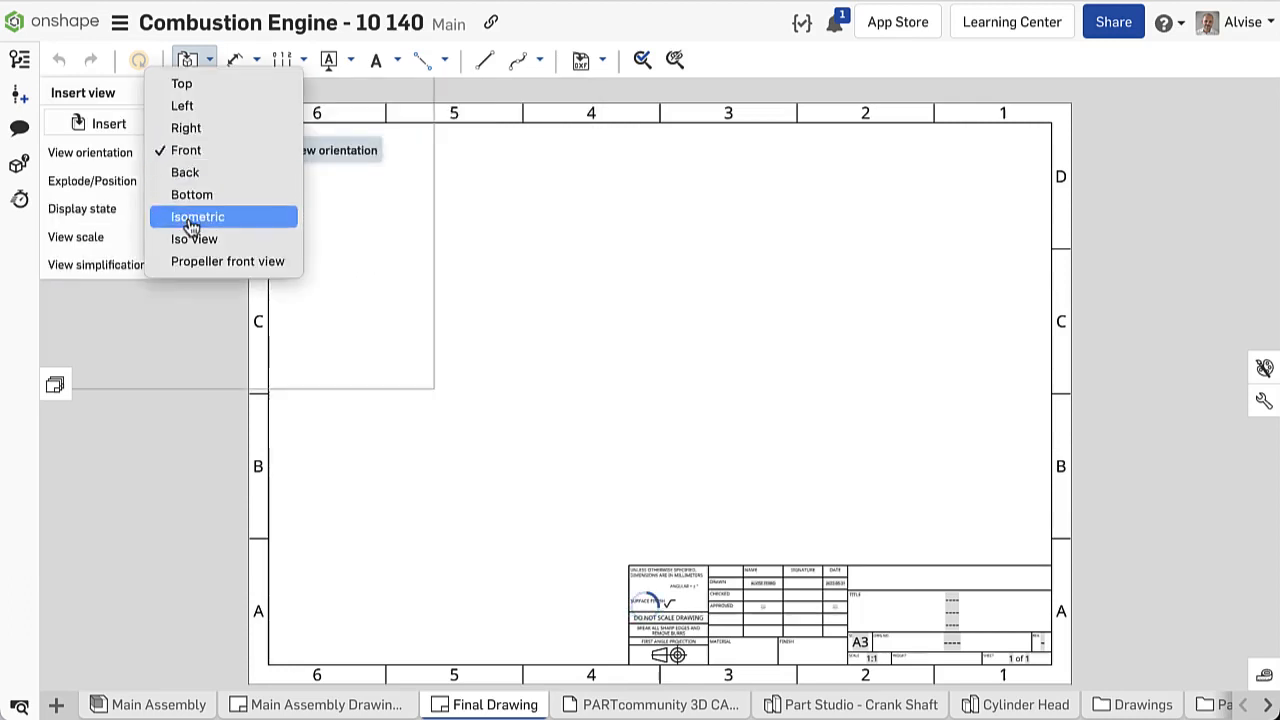
pyautogui.click(196, 216)
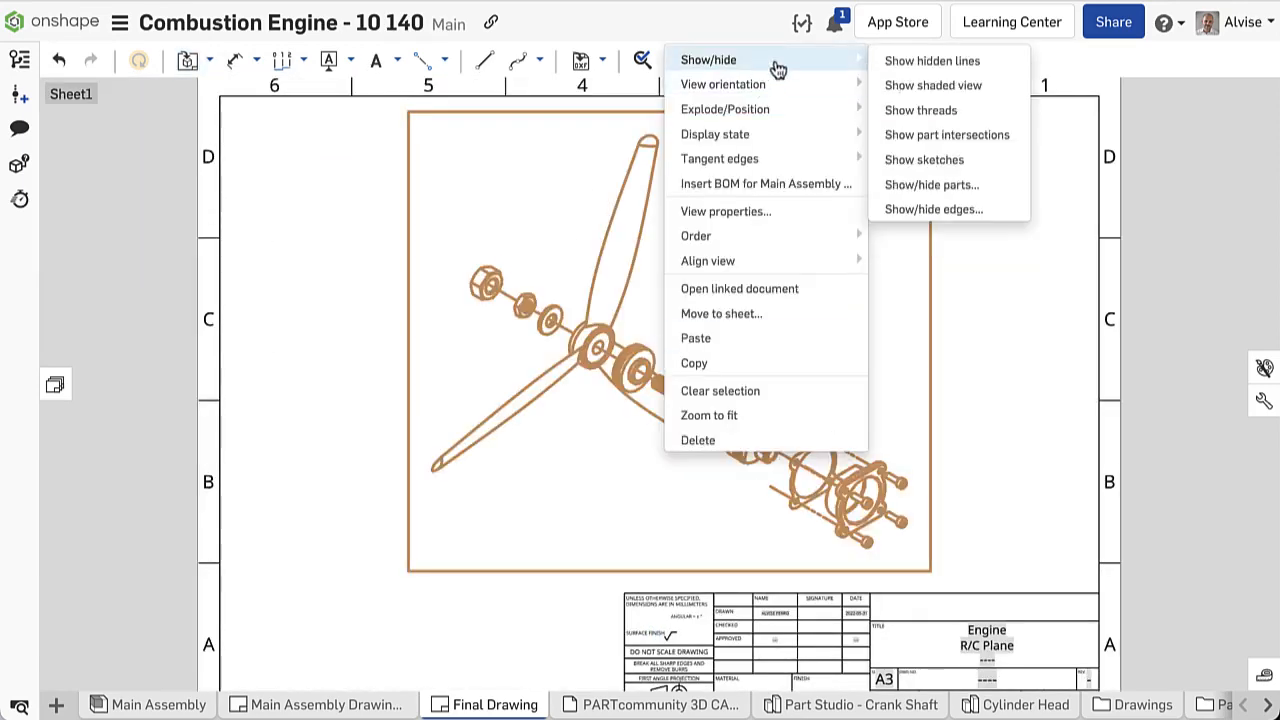
# Duplicate the exploded isometric engine view to the right, giving two identical views
pyautogui.click(932, 184)
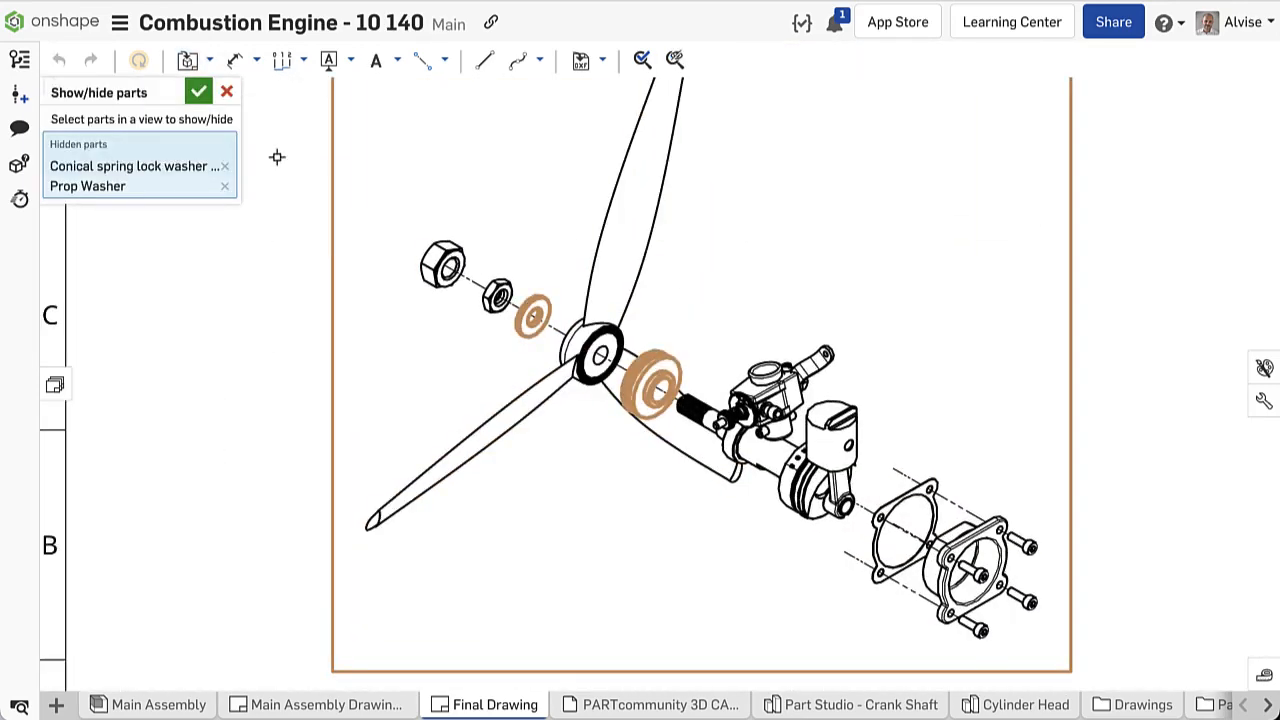
pyautogui.click(198, 92)
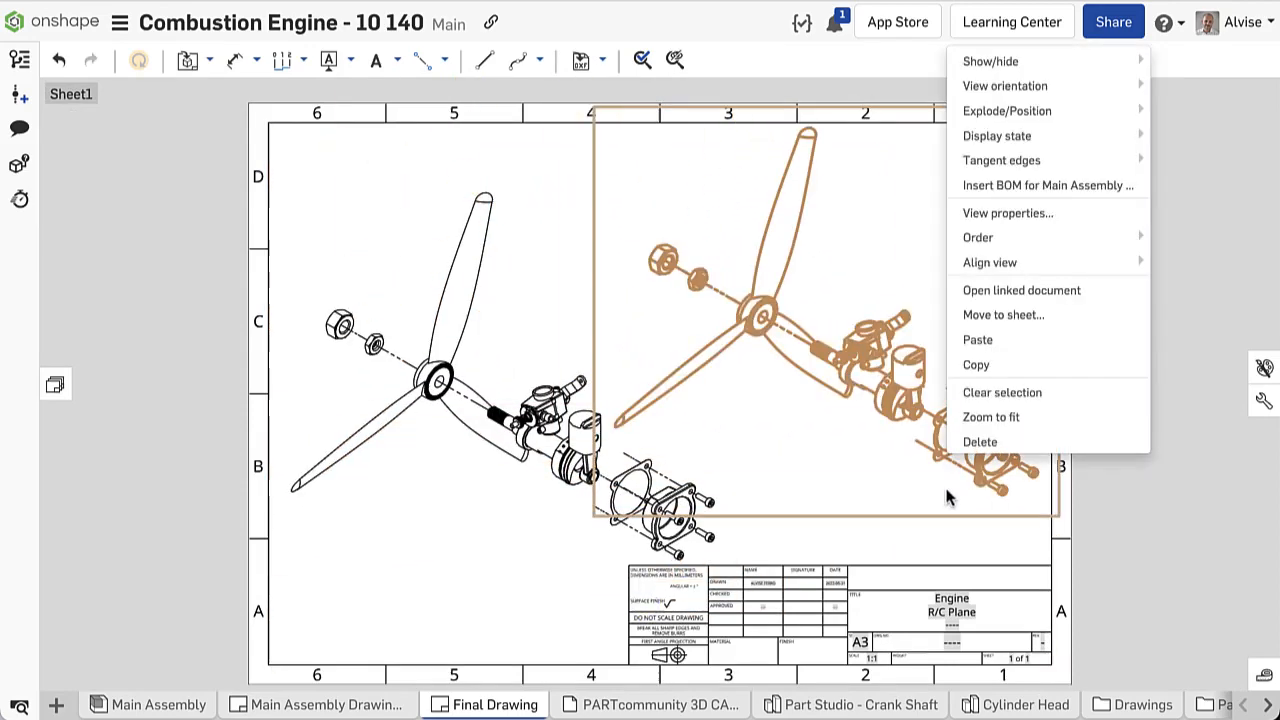
# Hide the propeller, prop washer, spring lock washer and hex nuts in the right-hand view
pyautogui.click(988, 60)
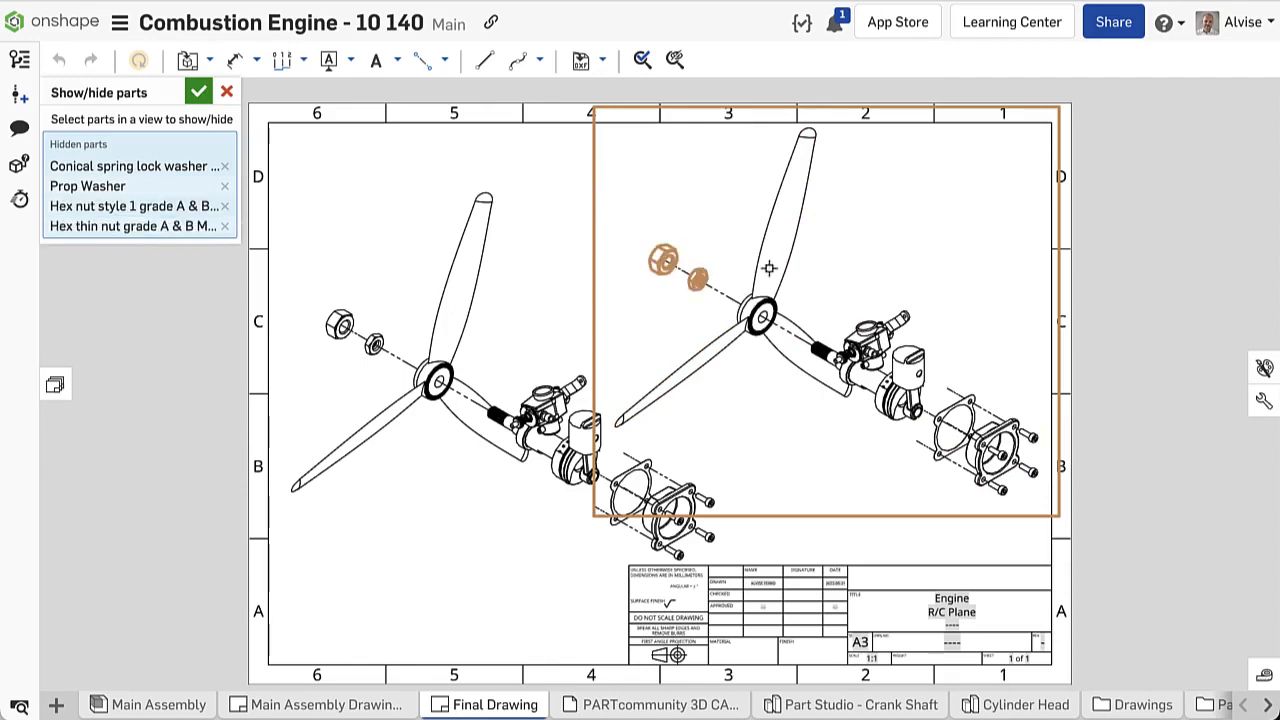
pyautogui.click(200, 92)
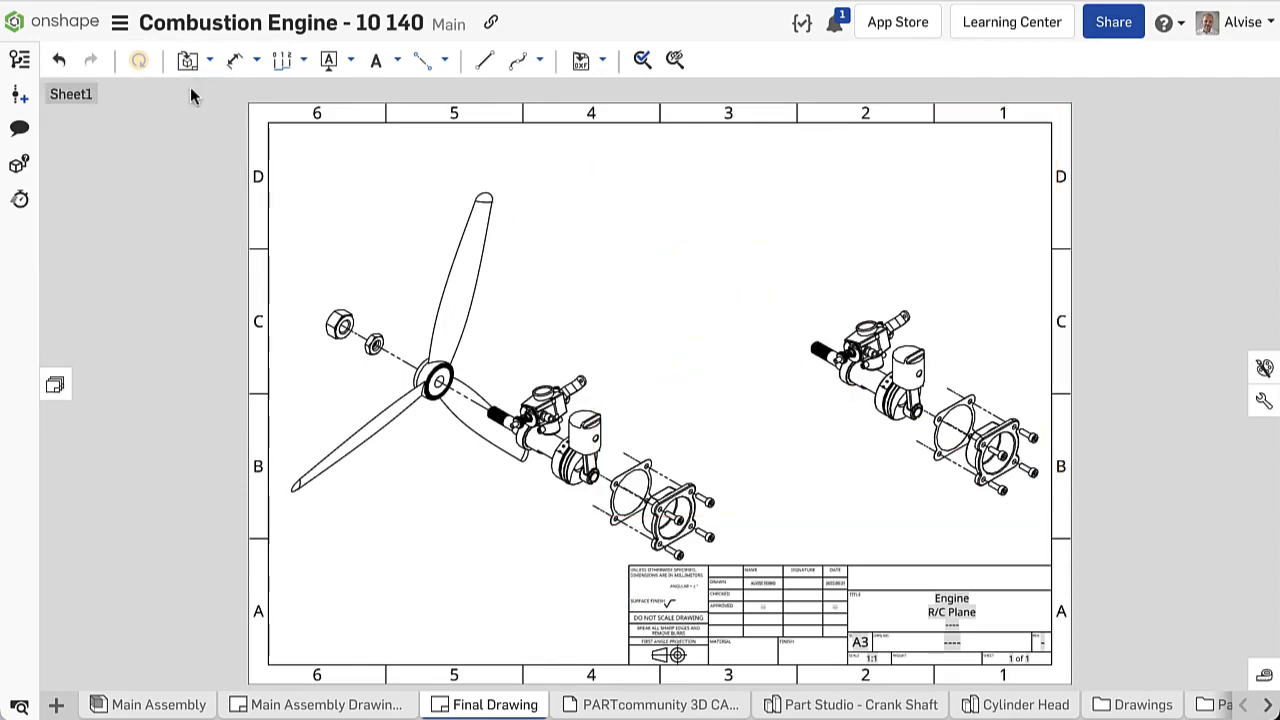